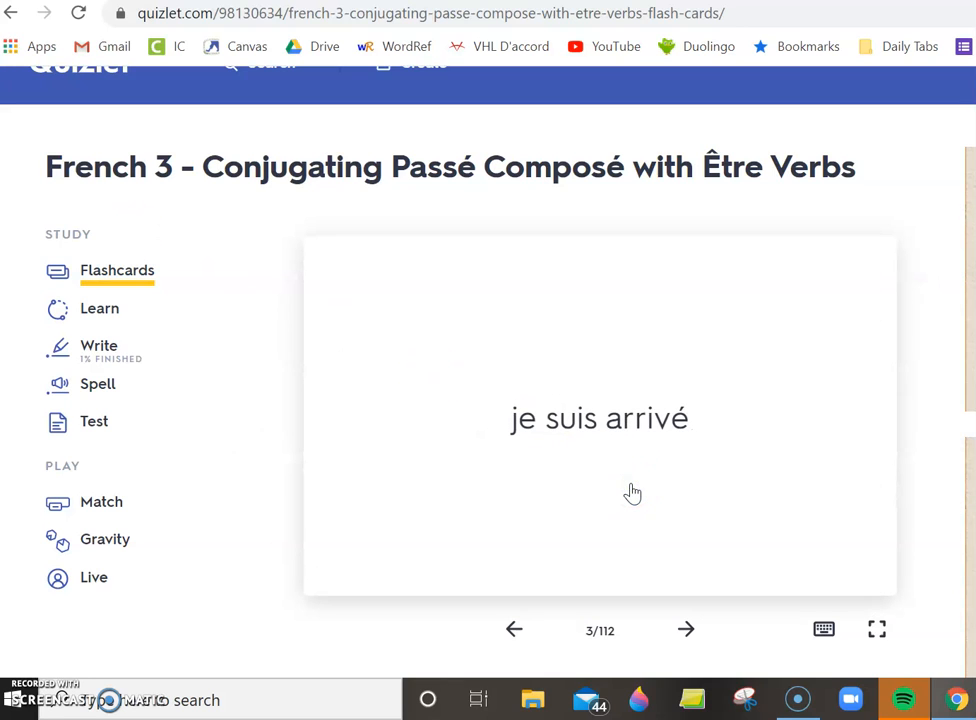
# Flip the passé composé flashcard over and back to reach card 4/112, je suis arrivée
pyautogui.click(599, 420)
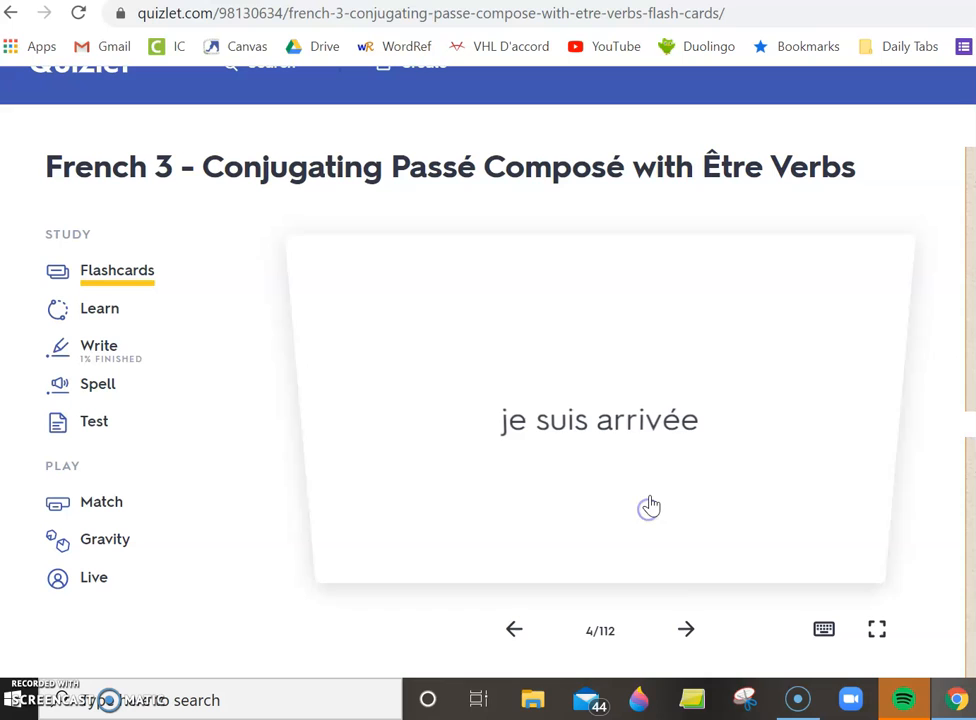
pyautogui.click(686, 629)
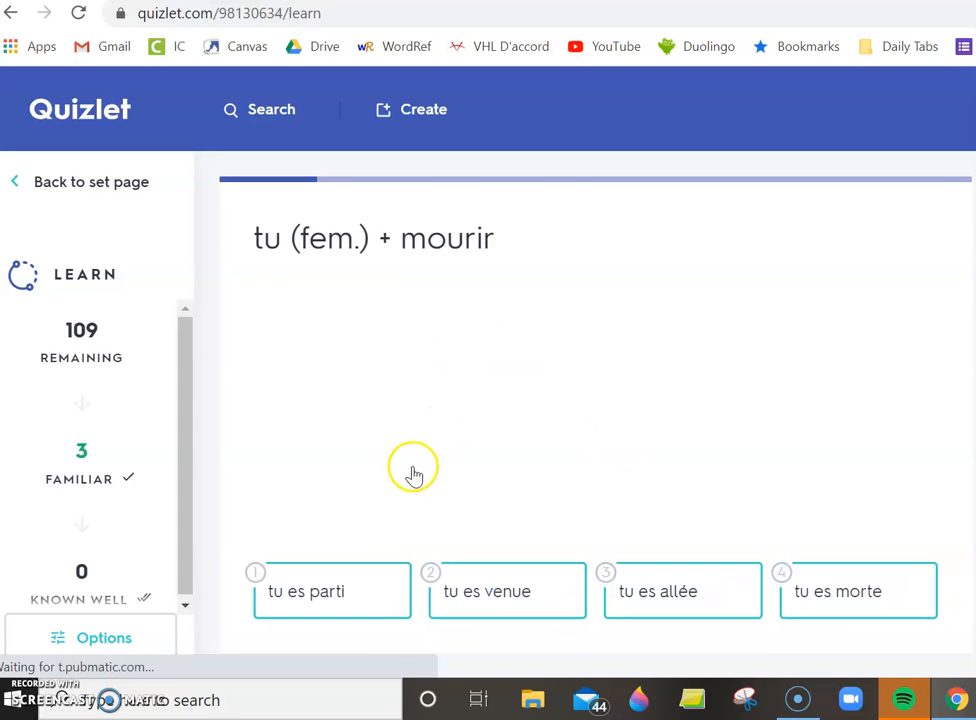
pyautogui.moveTo(82, 338)
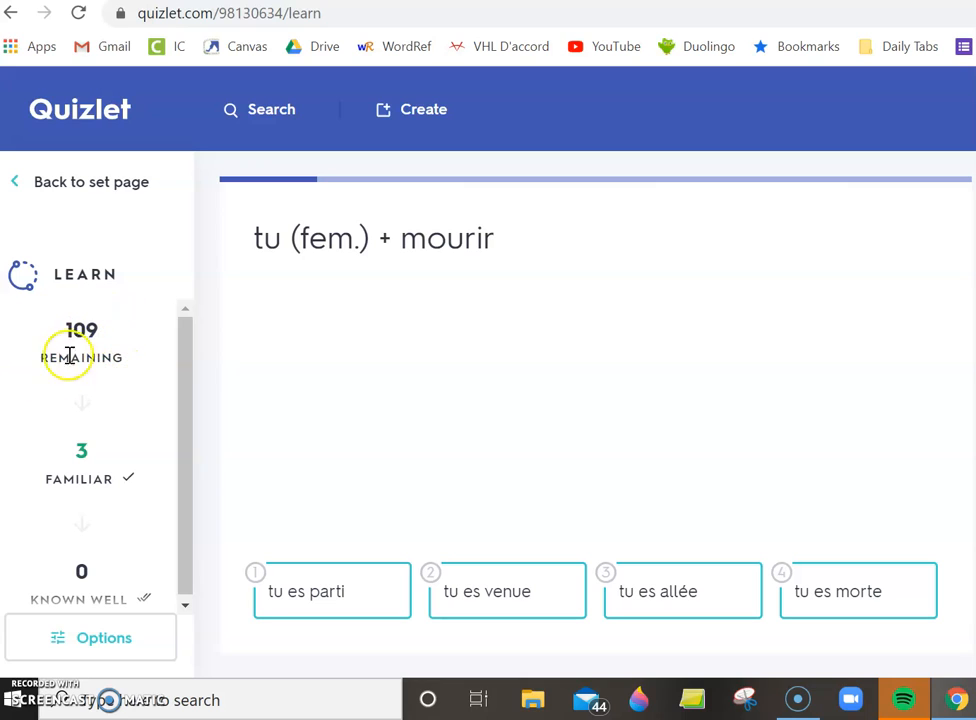
pyautogui.moveTo(82, 582)
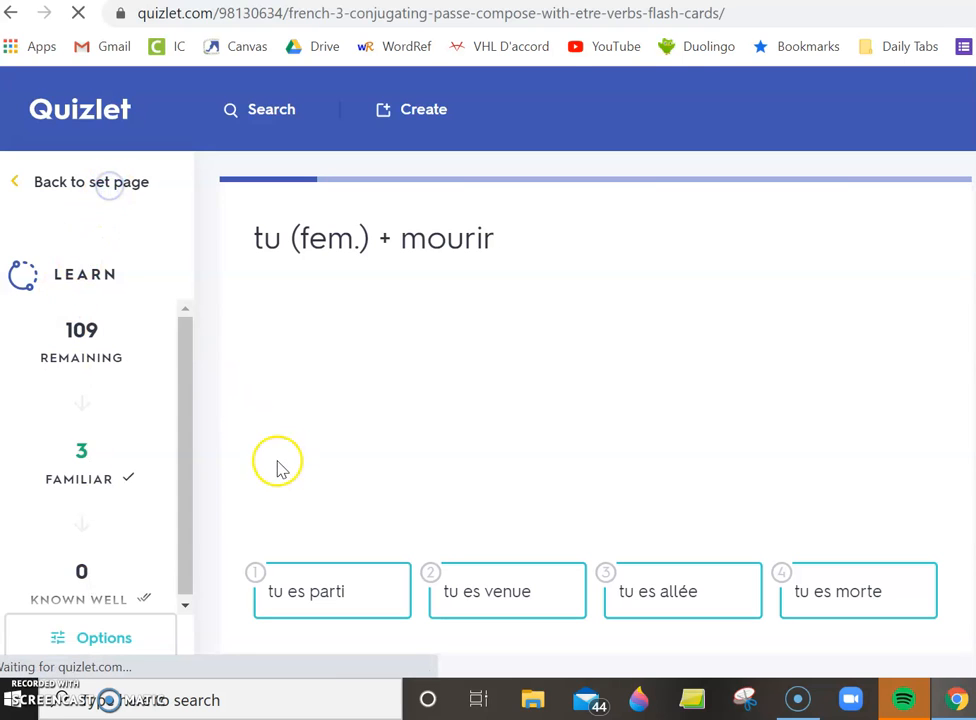
# Exit Learn mode back to the French 3 passé composé set overview
pyautogui.click(91, 181)
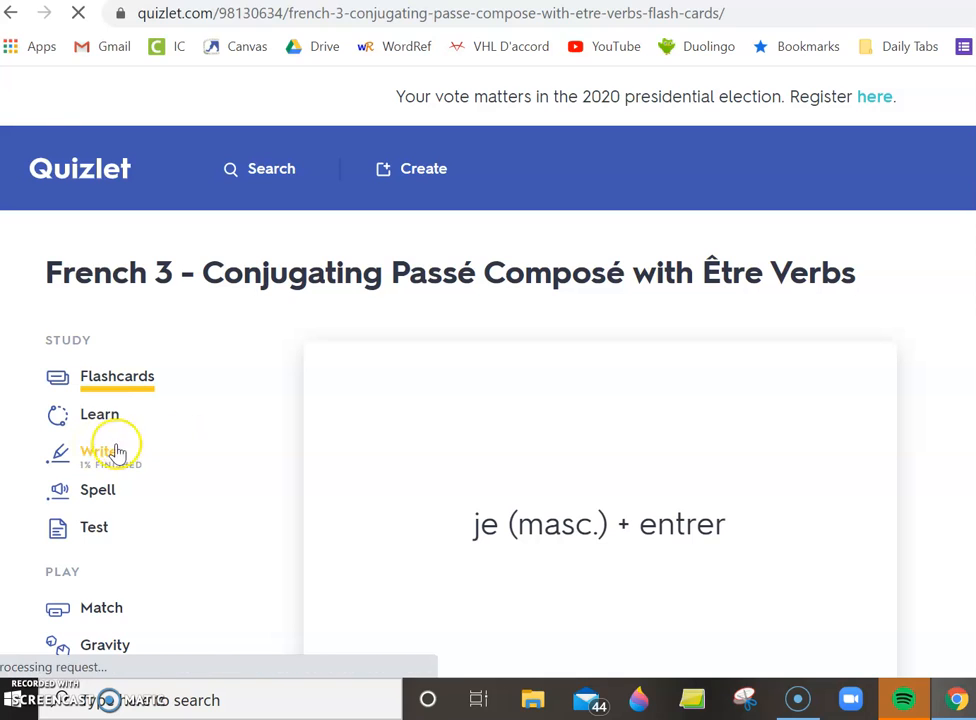
# Start Write mode and type 'nous sommes en' for the nous (fem.) + entrer prompt
pyautogui.click(99, 451)
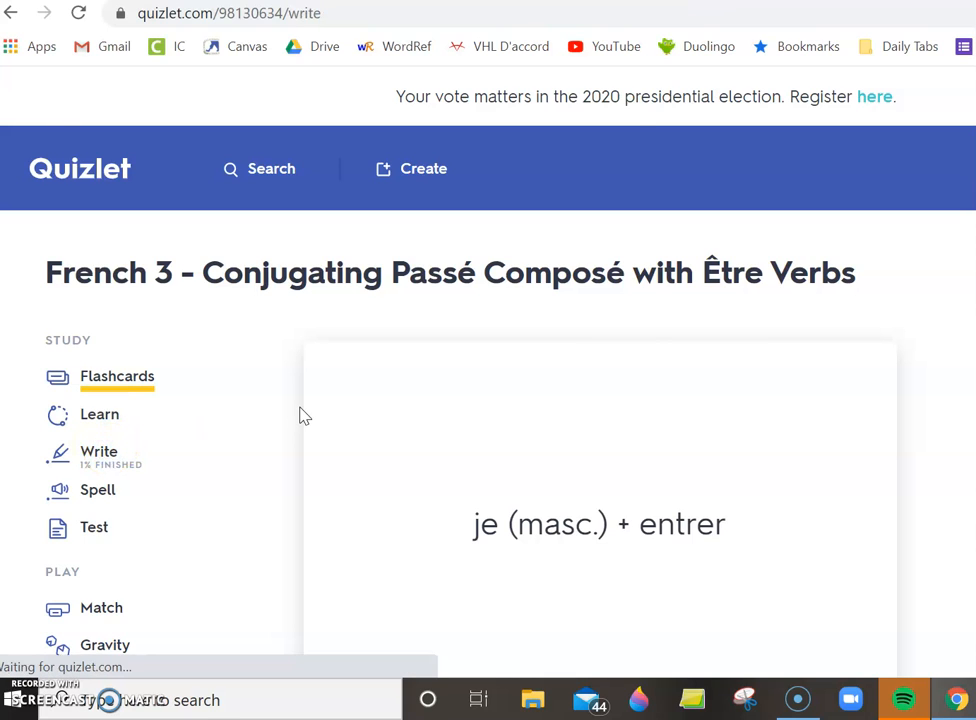
pyautogui.click(99, 451)
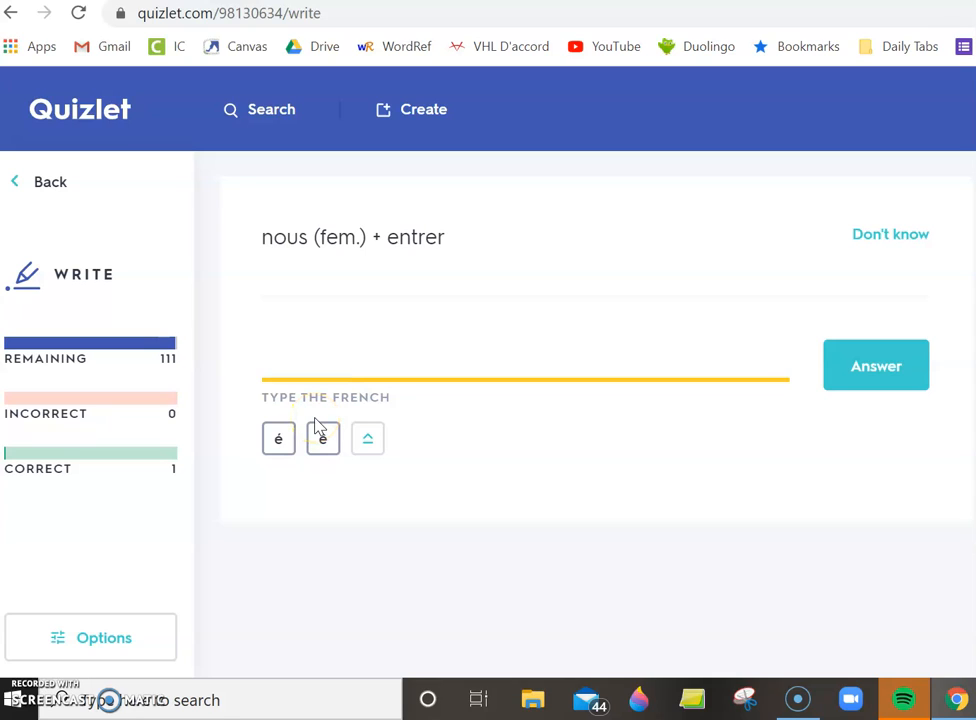
pyautogui.write('nous')
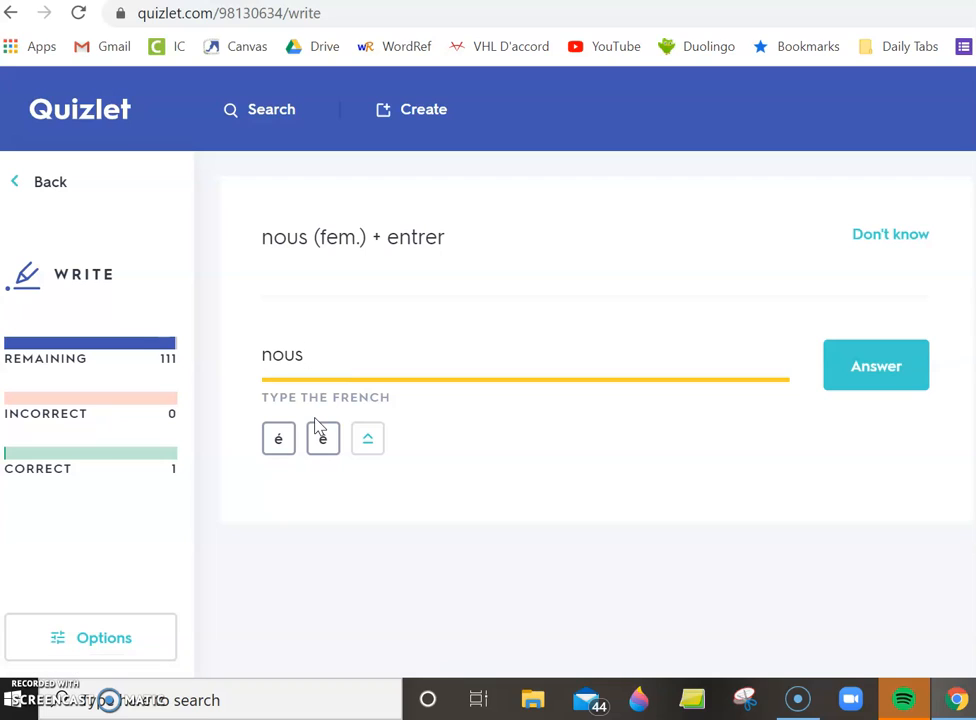
pyautogui.write('sommes en')
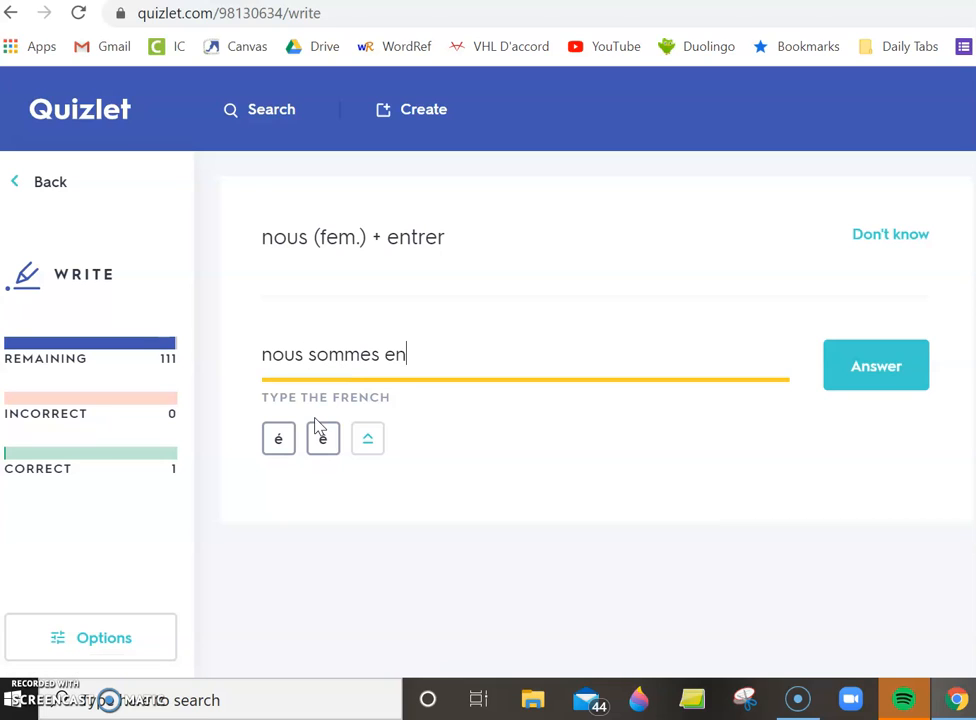
# Add the é accent, submit 'nous sommes entrées', and advance to the next prompt
pyautogui.click(278, 438)
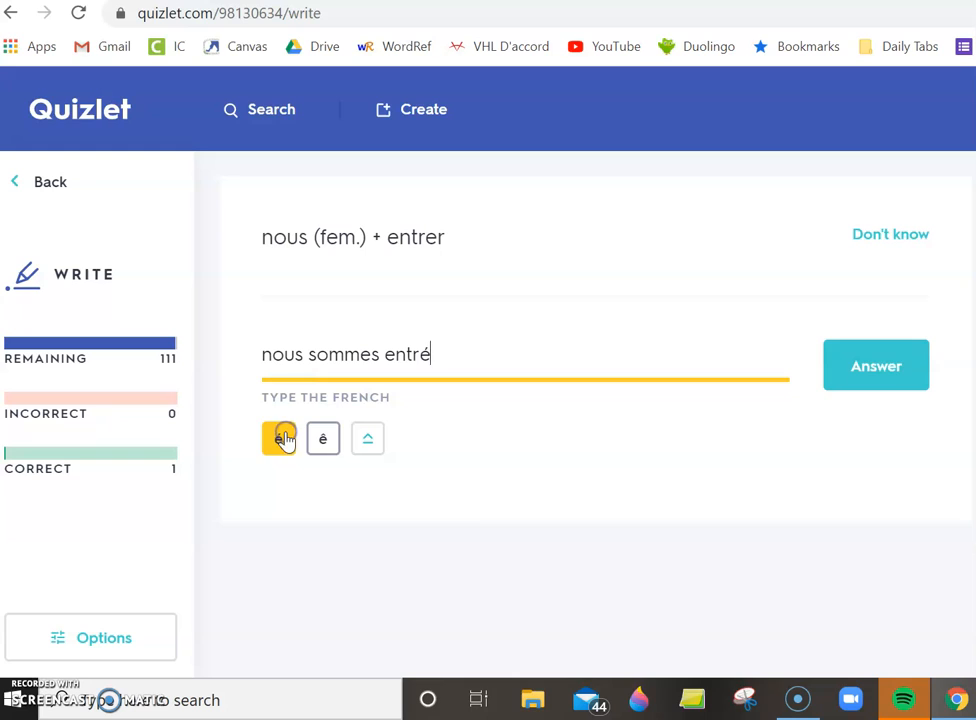
pyautogui.click(278, 438)
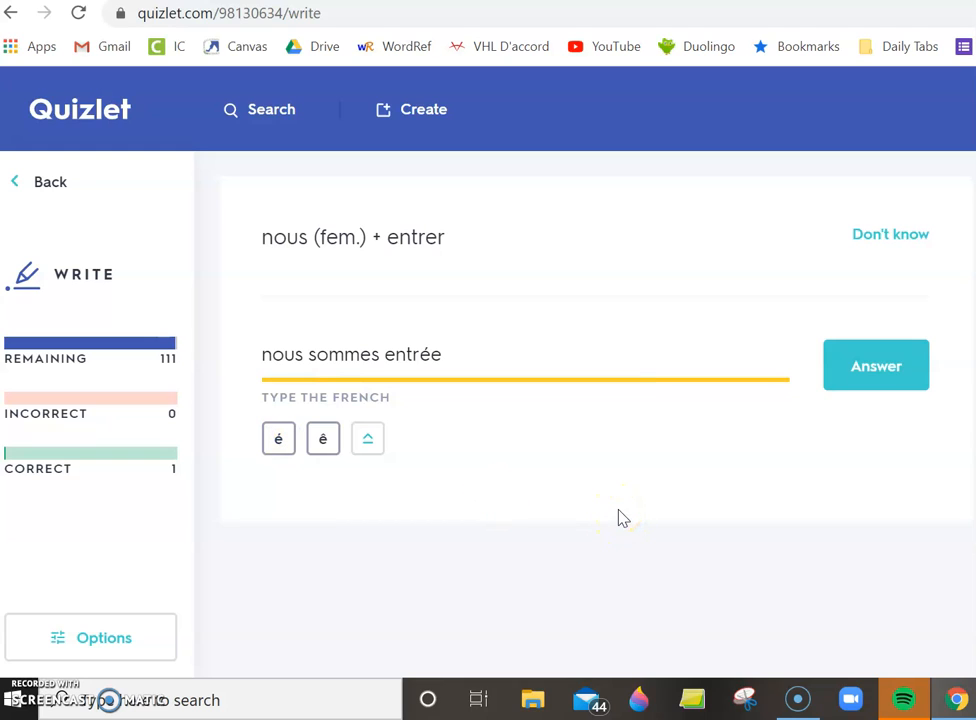
pyautogui.click(876, 365)
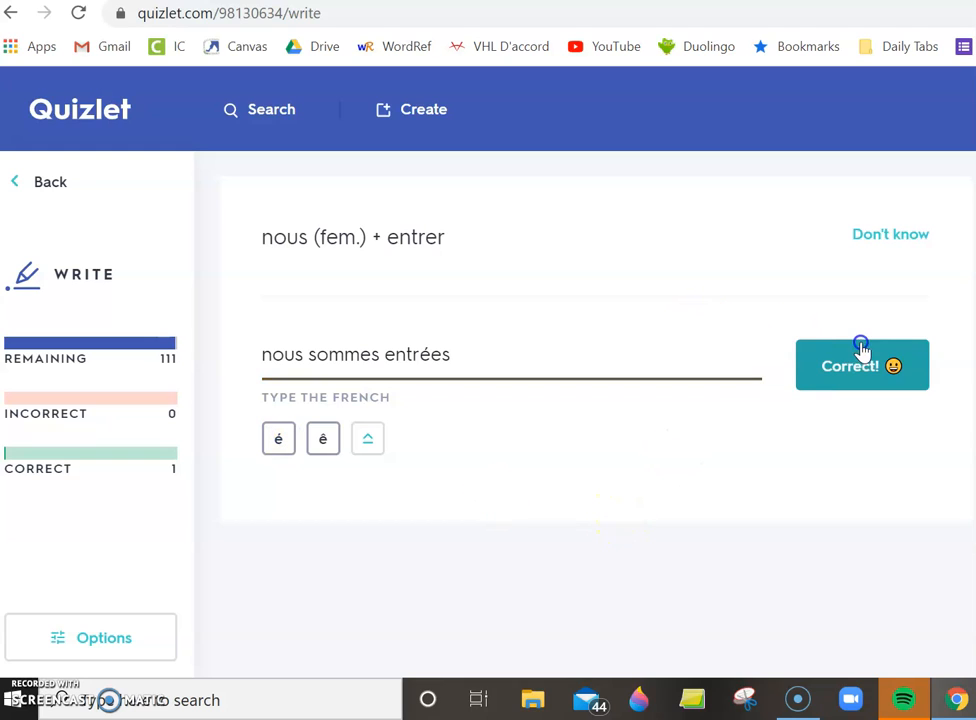
pyautogui.click(861, 365)
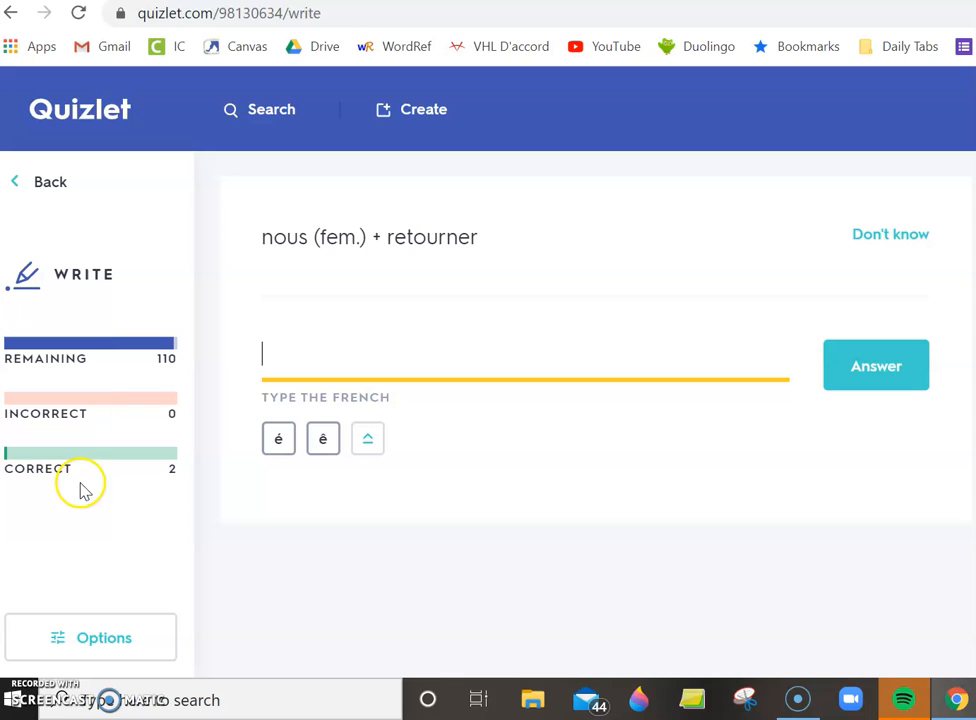
pyautogui.moveTo(50, 181)
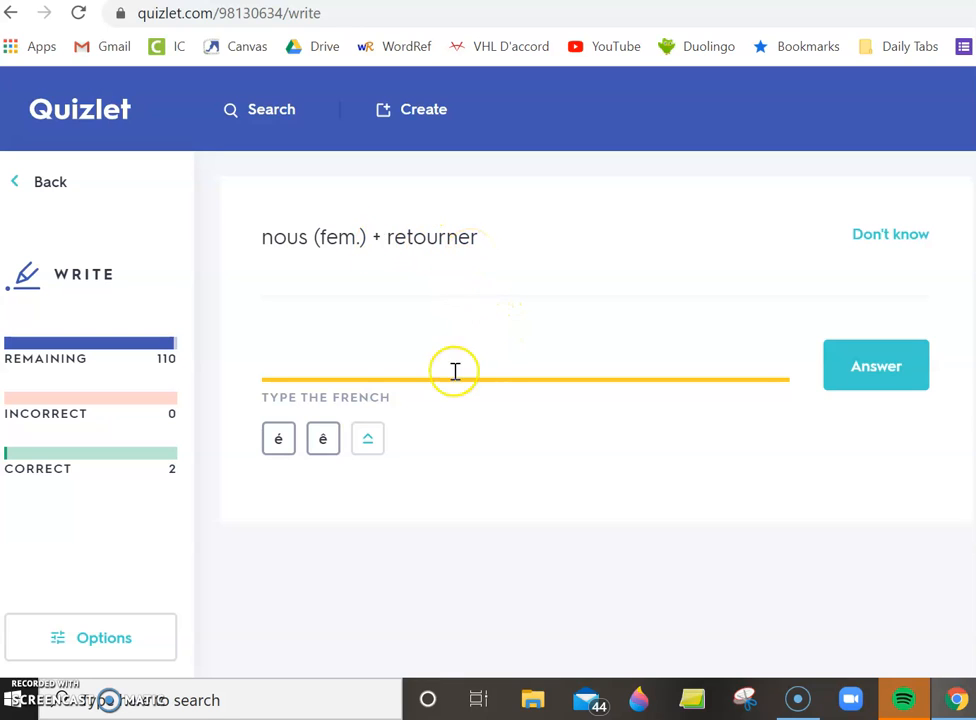
# Switch Write answers to English, answer 'je' for je suis entré, and reopen Options
pyautogui.click(90, 637)
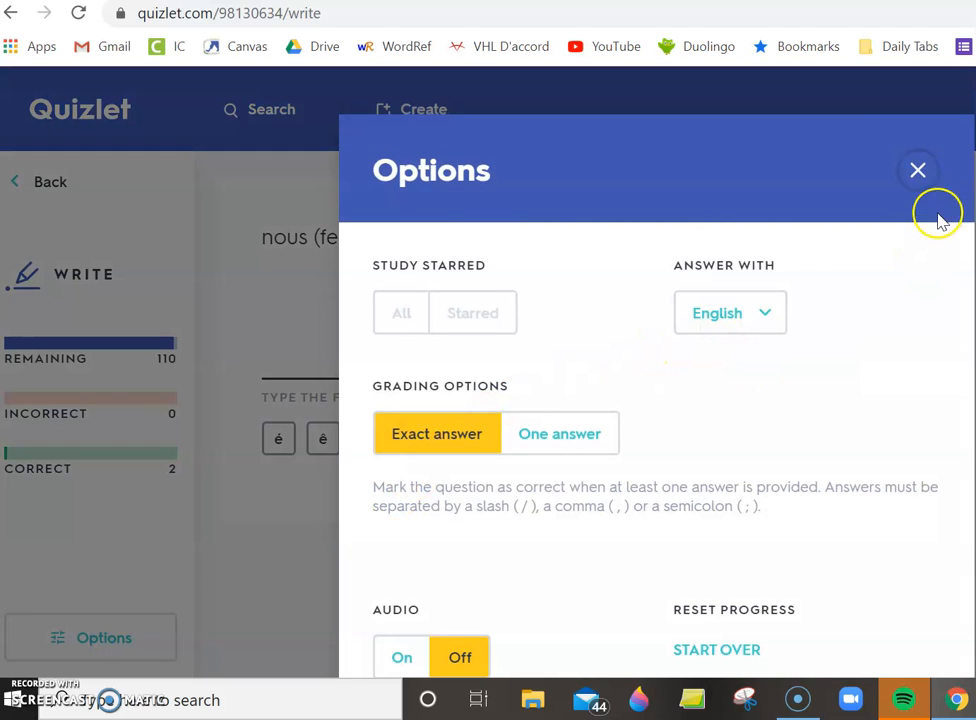
pyautogui.click(917, 170)
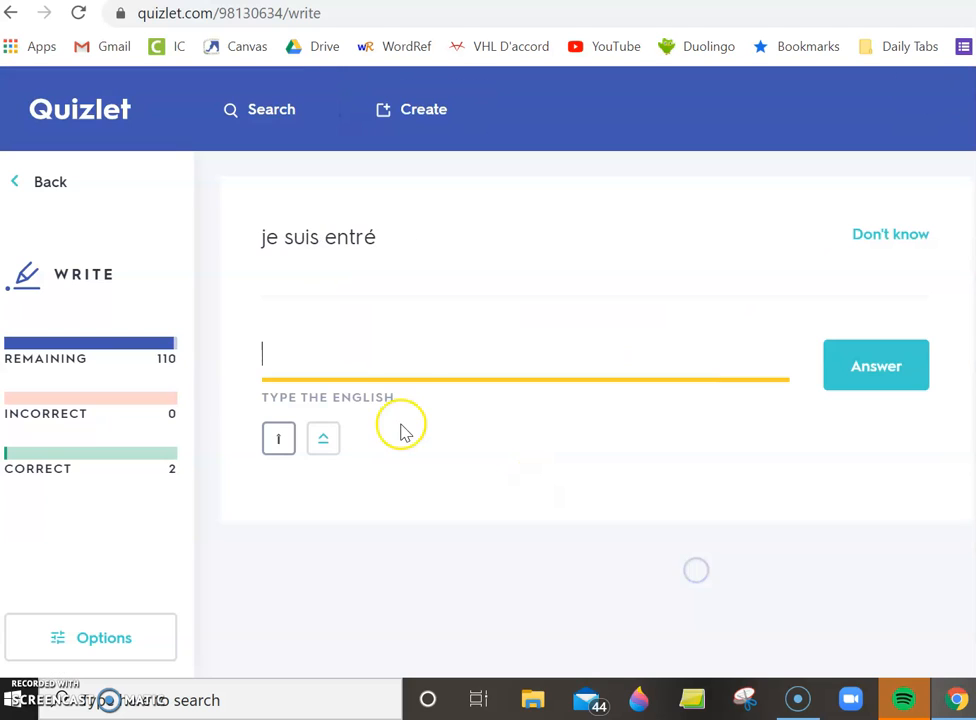
pyautogui.moveTo(655, 540)
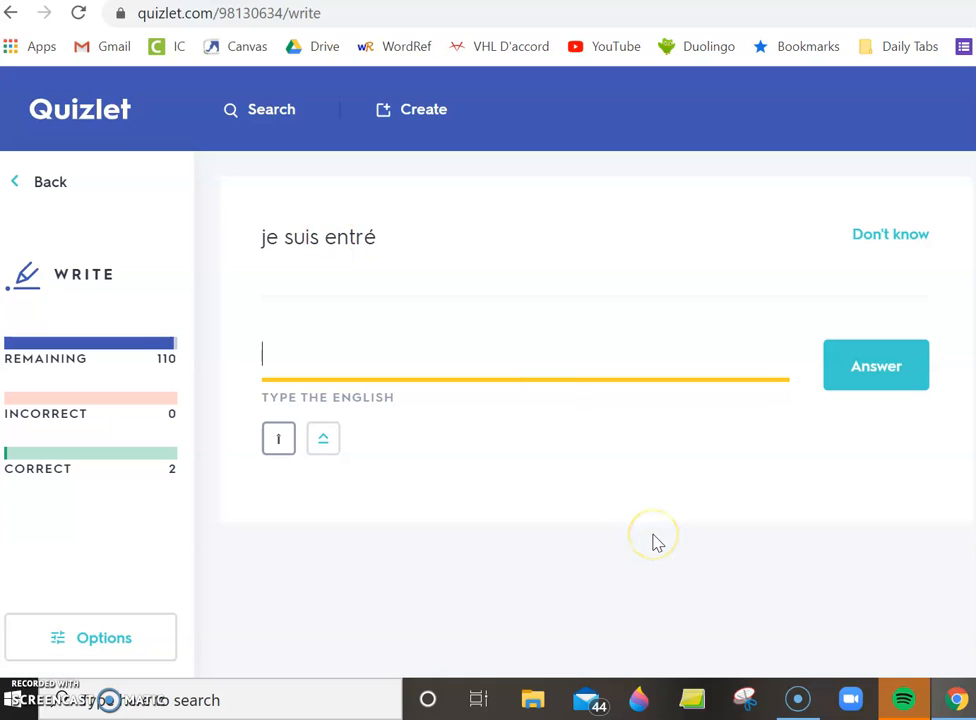
pyautogui.write('je + entrer')
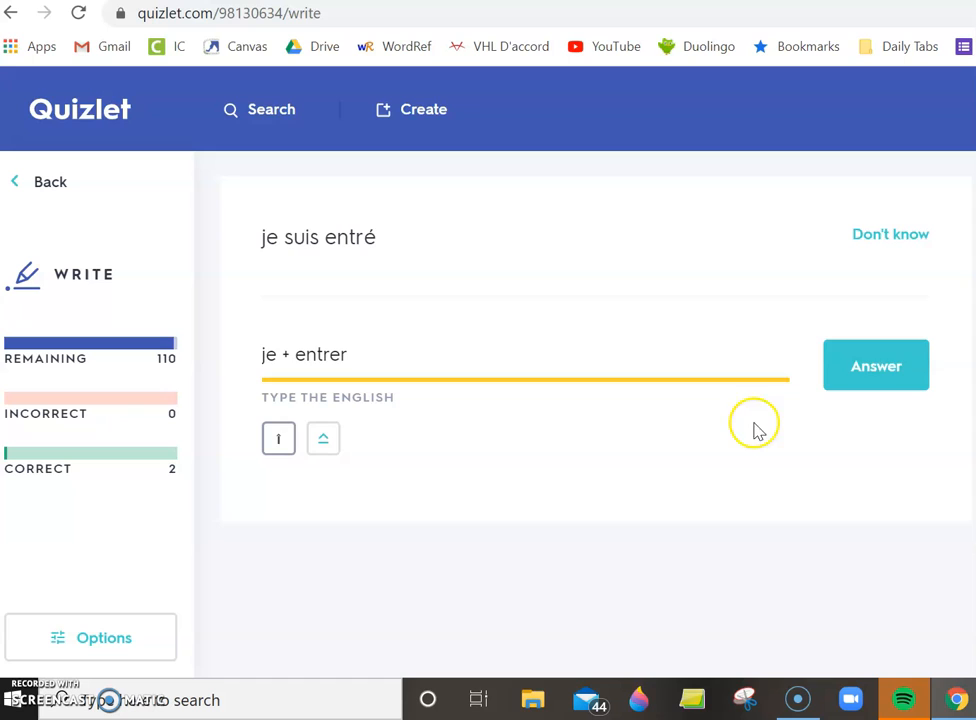
pyautogui.click(875, 365)
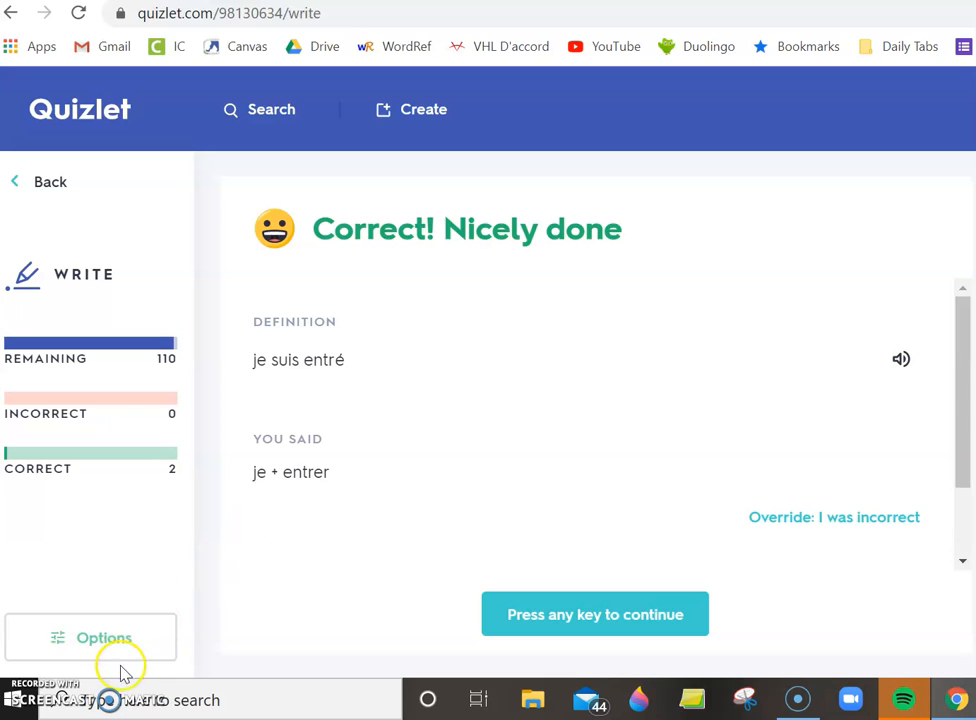
pyautogui.click(104, 638)
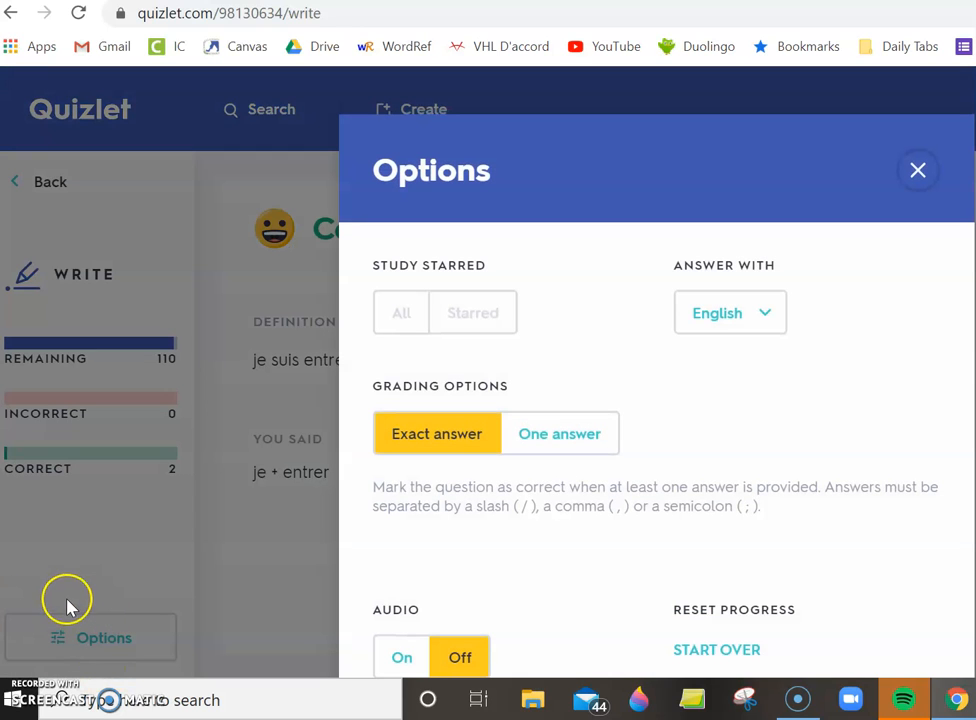
# Set Write's answer language back to French and reset Write progress
pyautogui.click(730, 313)
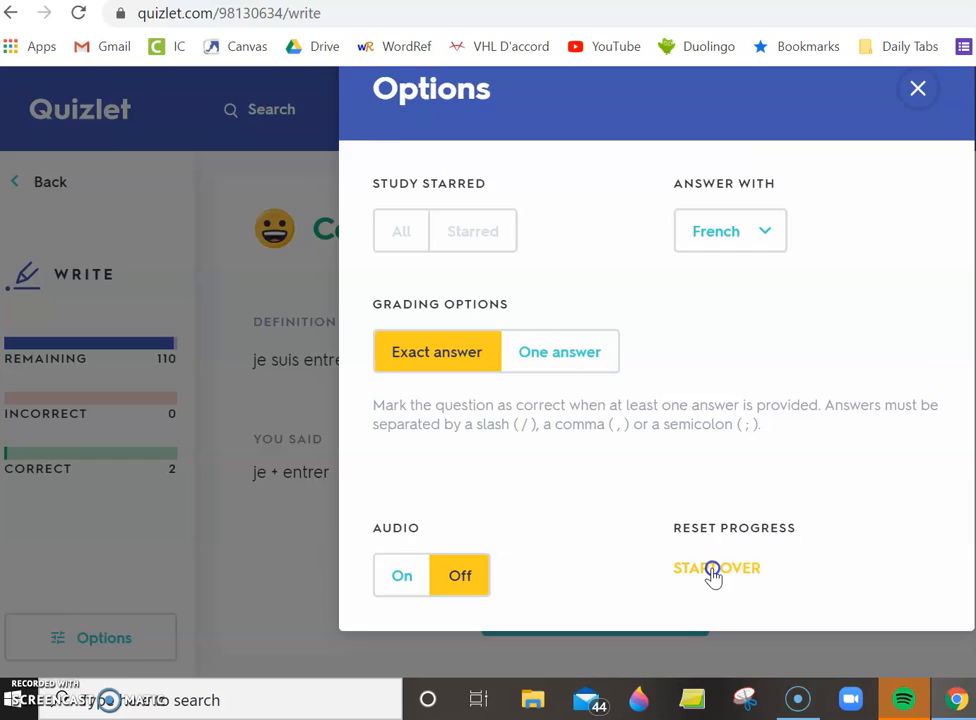
pyautogui.click(716, 568)
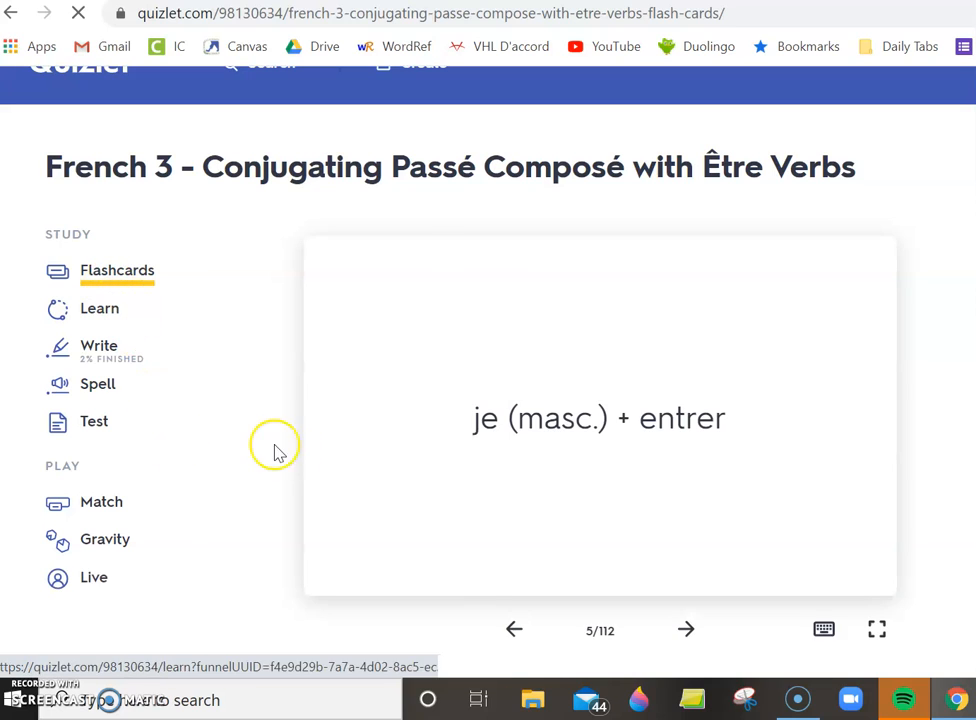
# Create a Test without English answers or multiple choice, and begin answering 'nous sommes e'
pyautogui.click(93, 421)
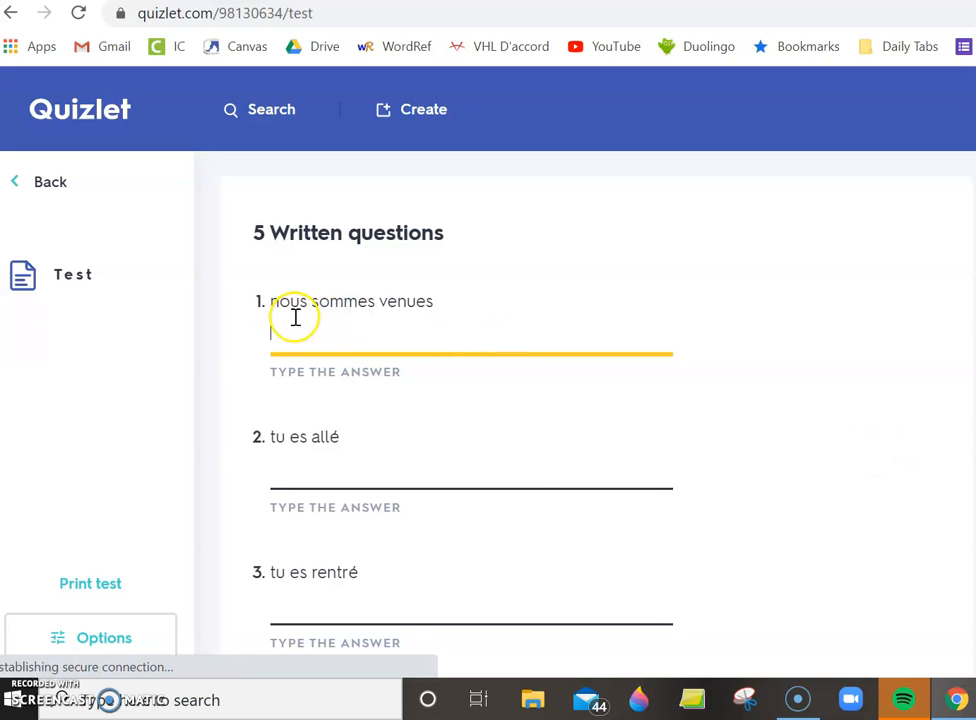
pyautogui.click(90, 637)
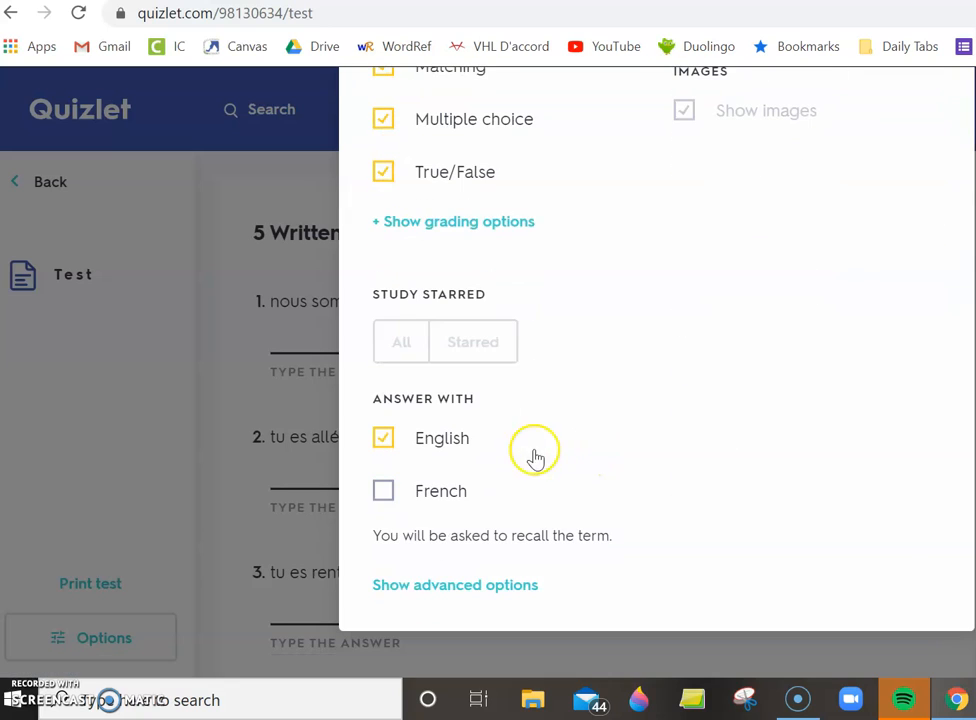
pyautogui.click(383, 490)
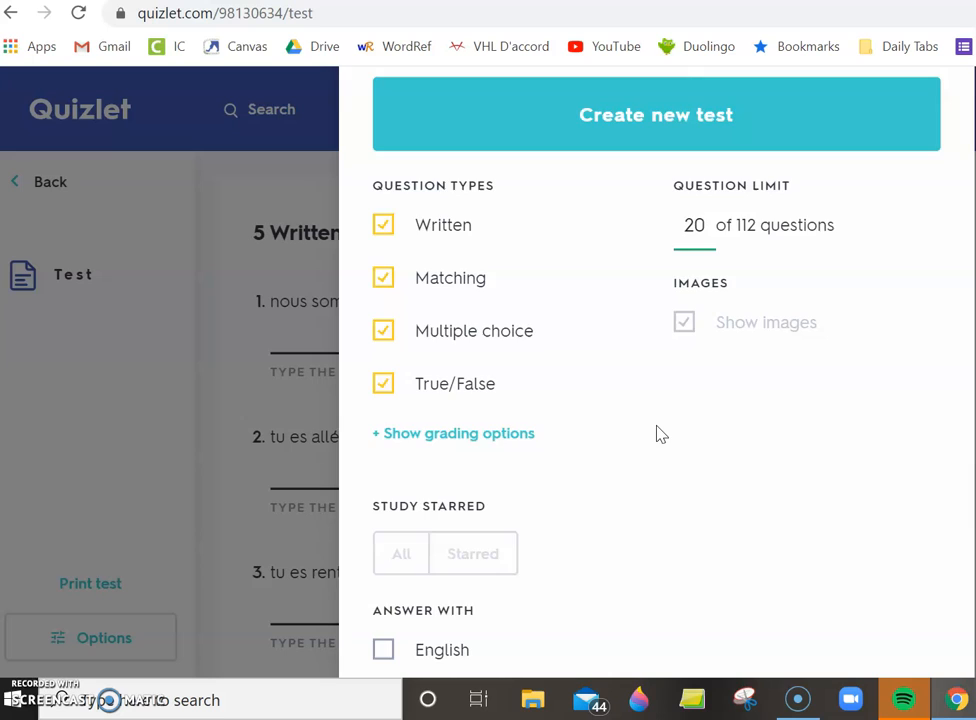
pyautogui.click(90, 637)
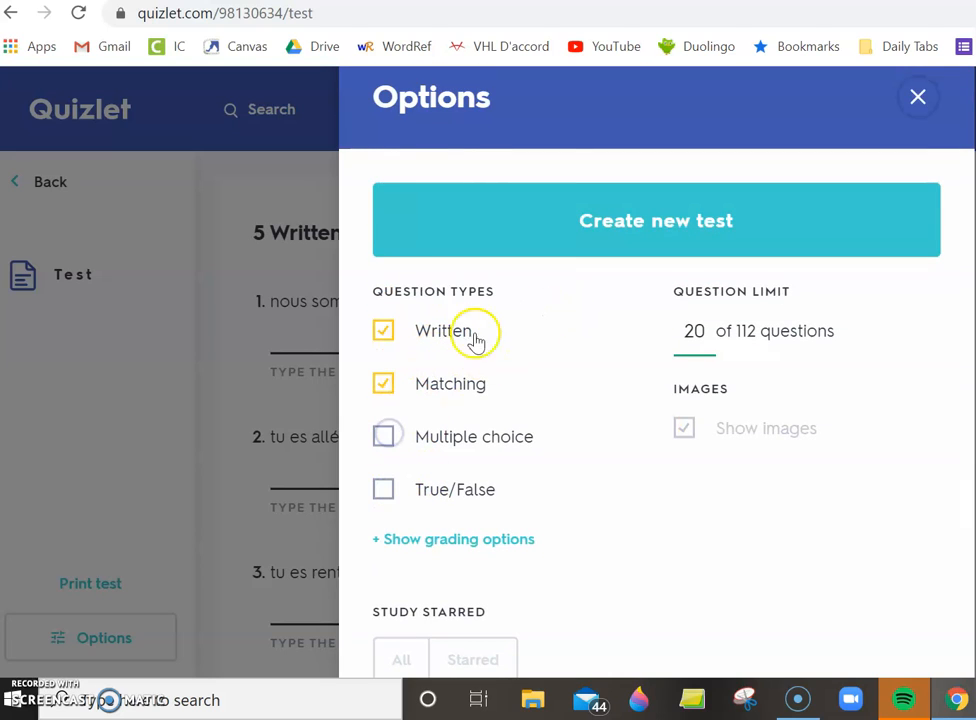
pyautogui.scroll(-3)
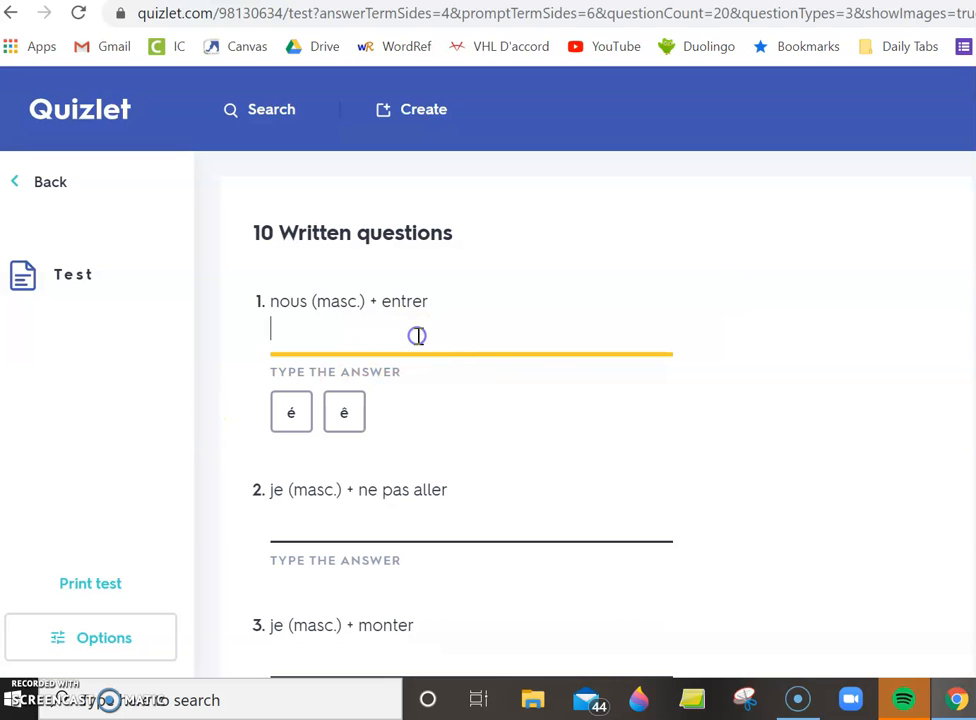
pyautogui.write('nous sommes e')
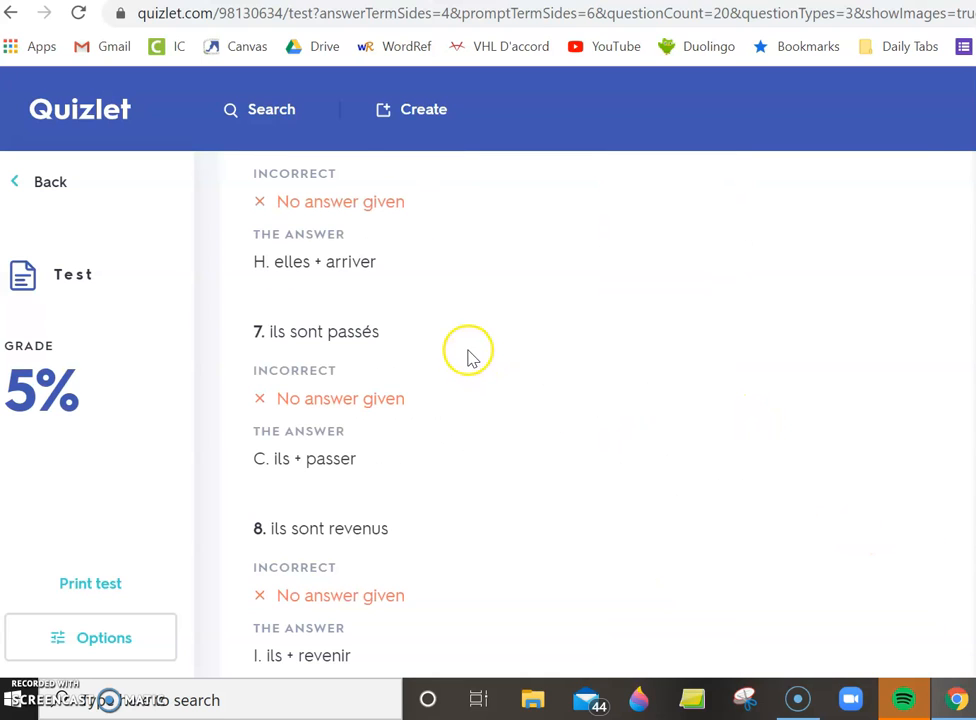
# Scroll through the graded test results showing a 5% score
pyautogui.scroll(3)
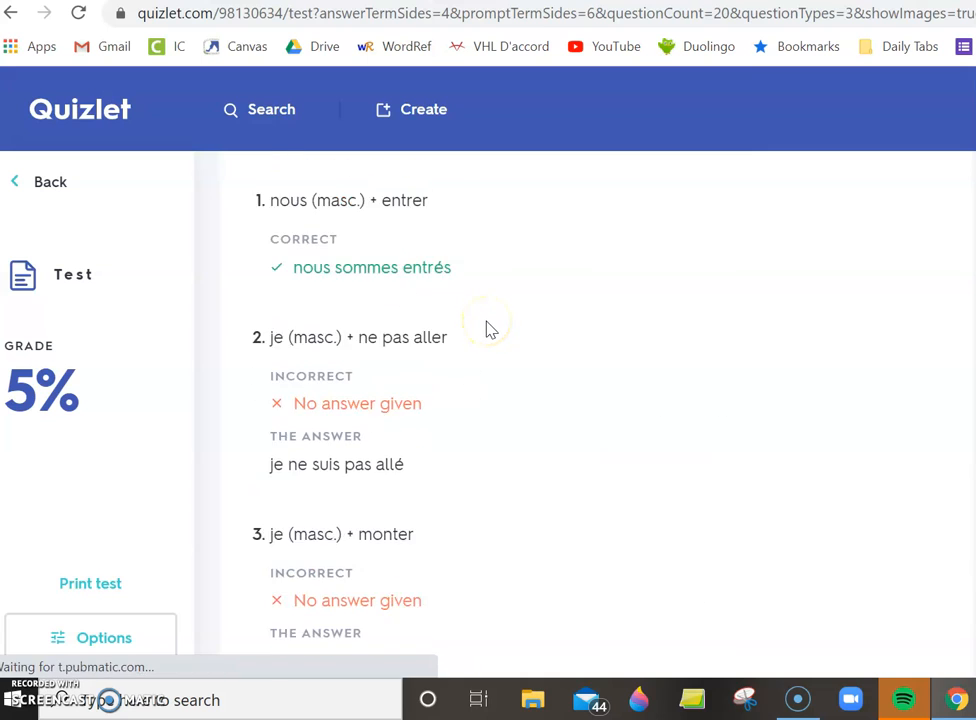
pyautogui.scroll(-3)
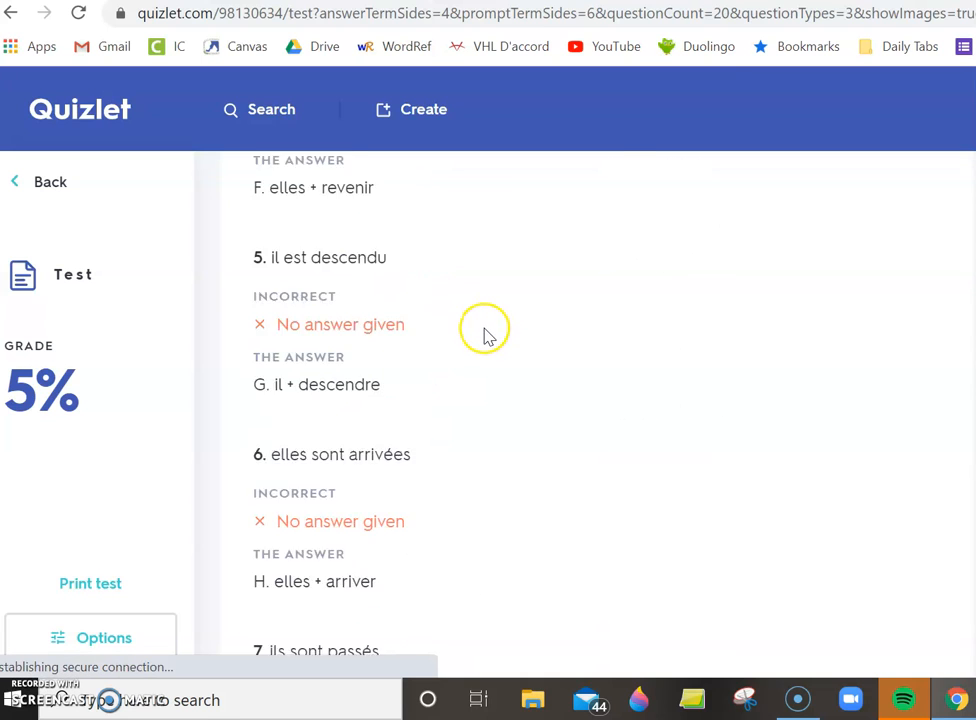
pyautogui.scroll(-3)
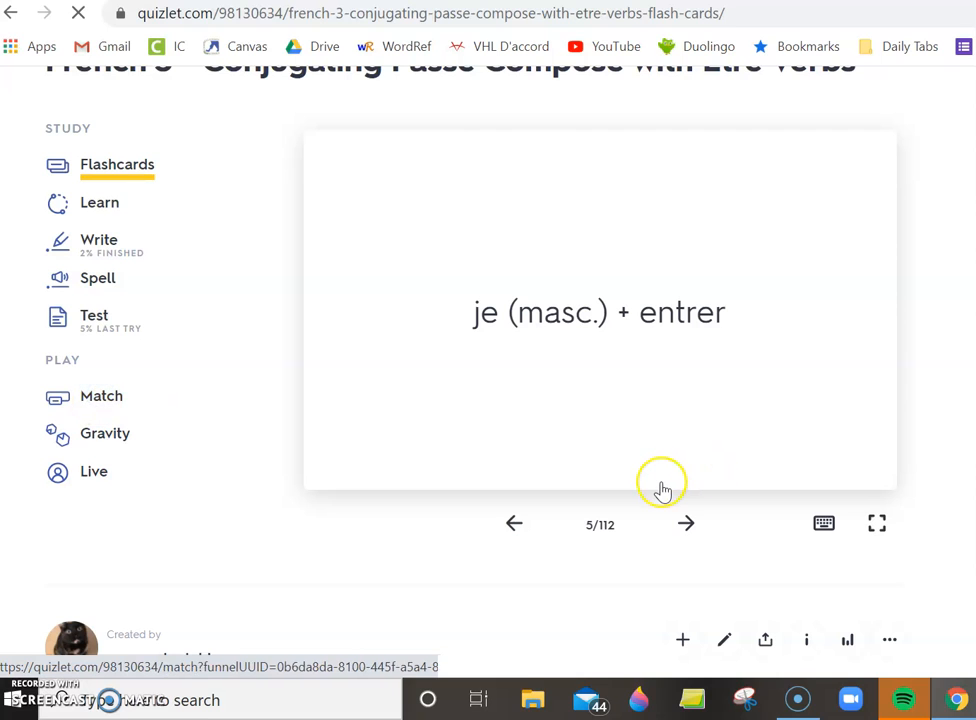
pyautogui.click(101, 395)
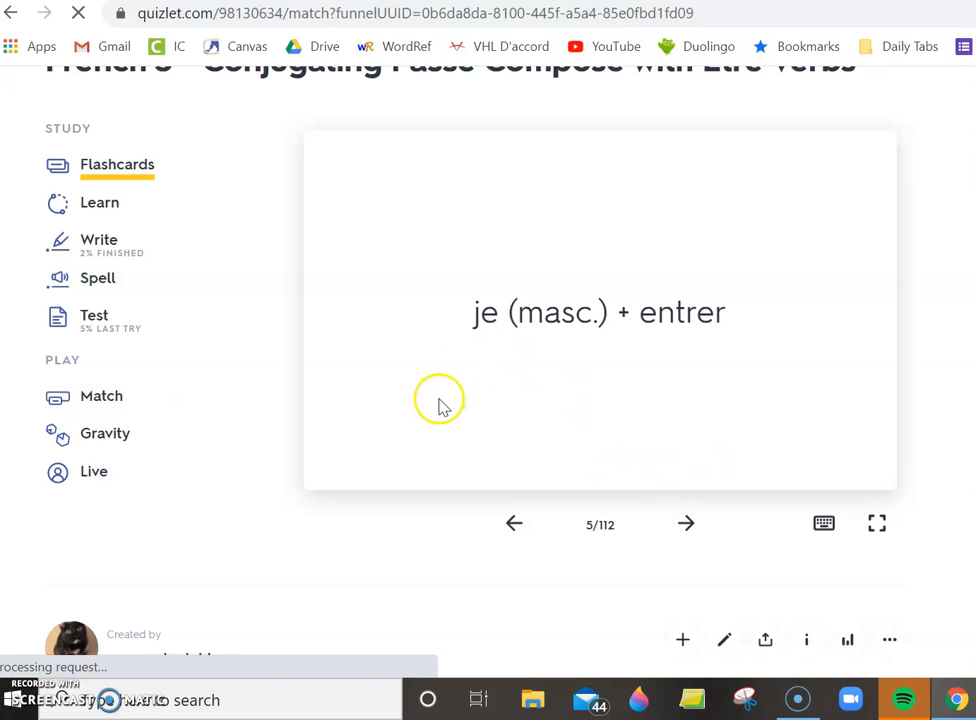
pyautogui.click(101, 395)
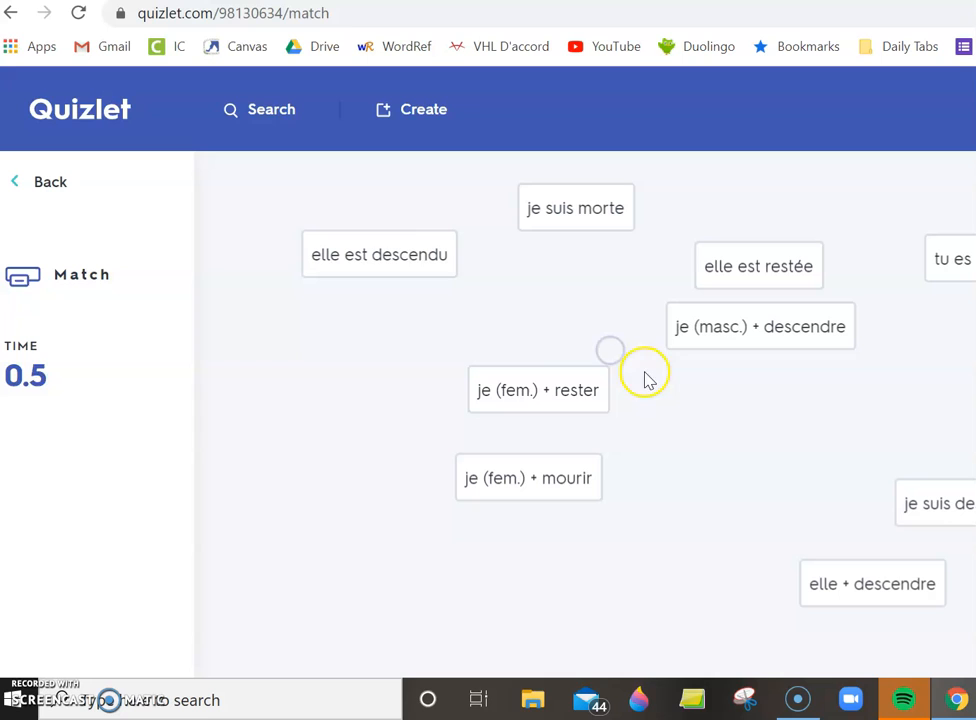
pyautogui.moveTo(378, 254); pyautogui.dragTo(670, 354)
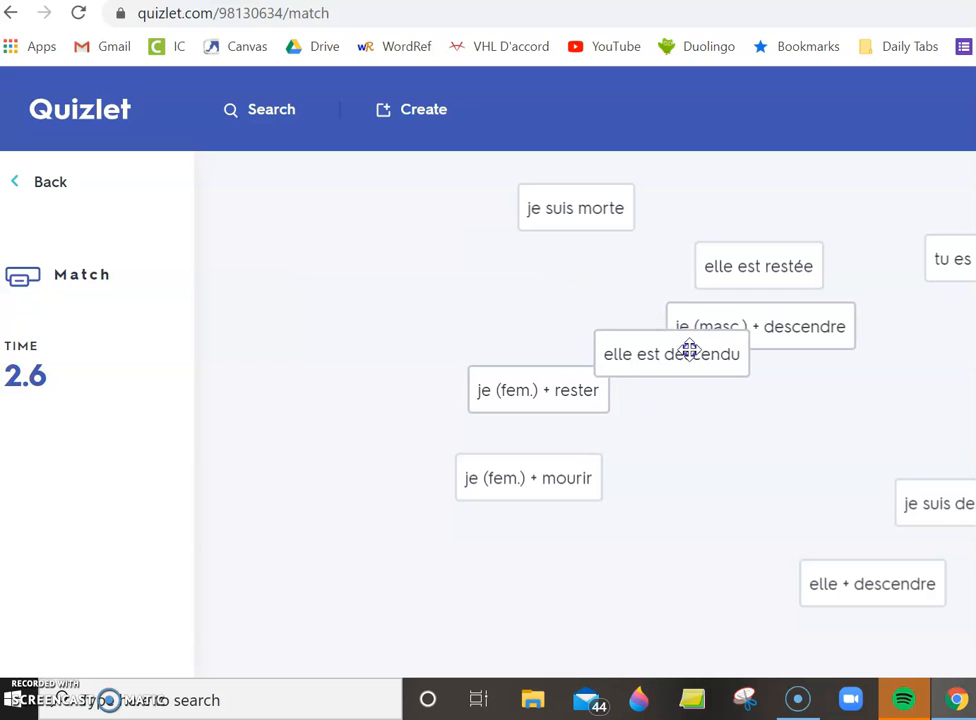
pyautogui.moveTo(672, 354); pyautogui.dragTo(805, 429)
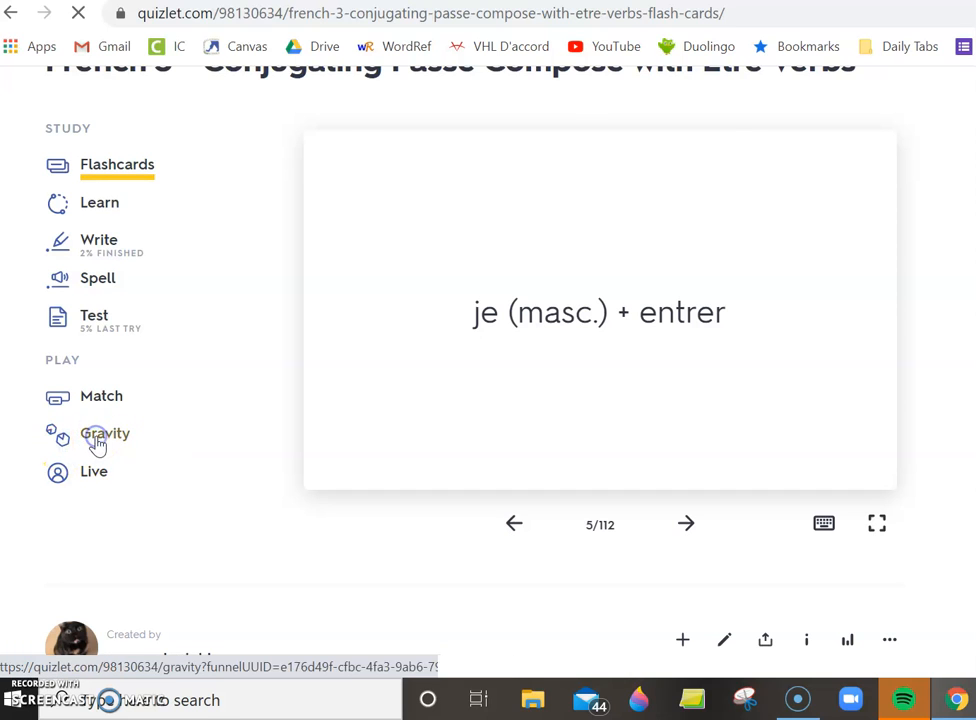
pyautogui.click(104, 433)
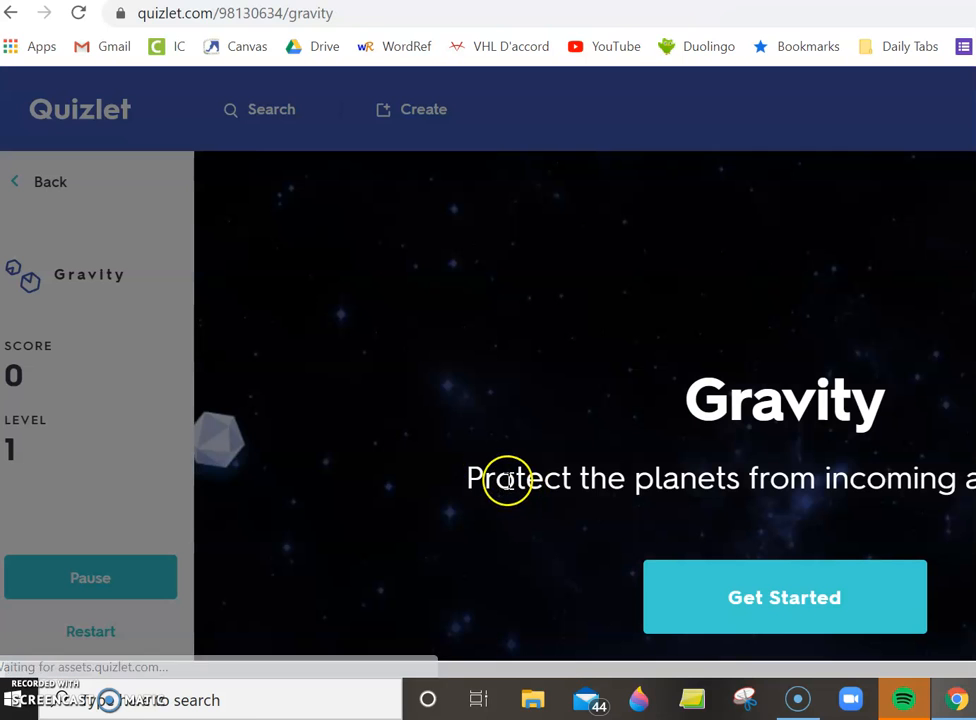
pyautogui.click(784, 597)
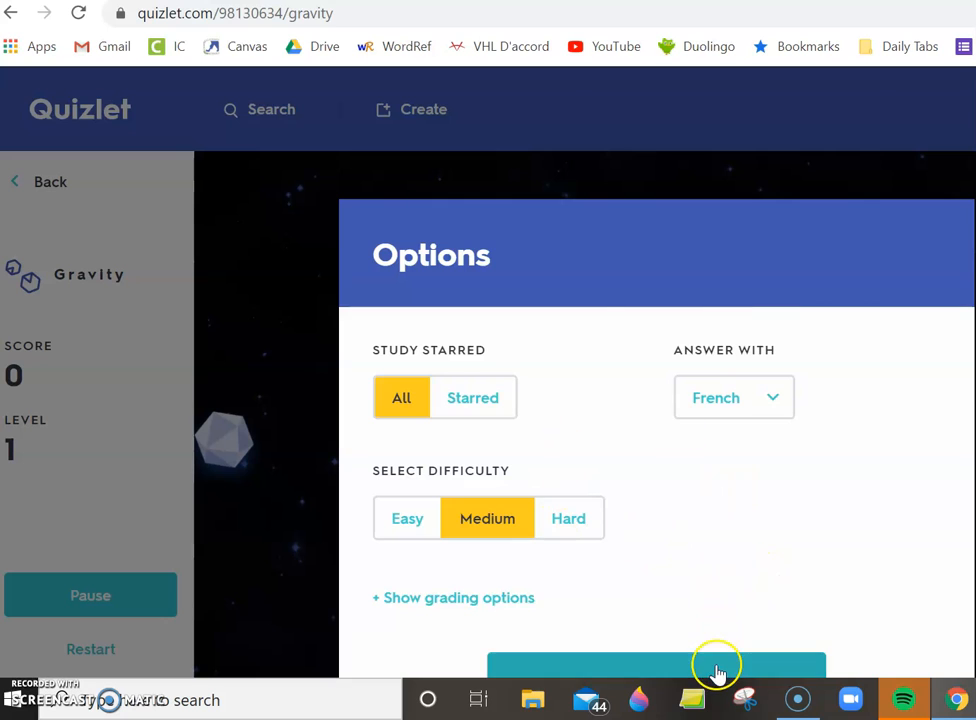
pyautogui.click(718, 665)
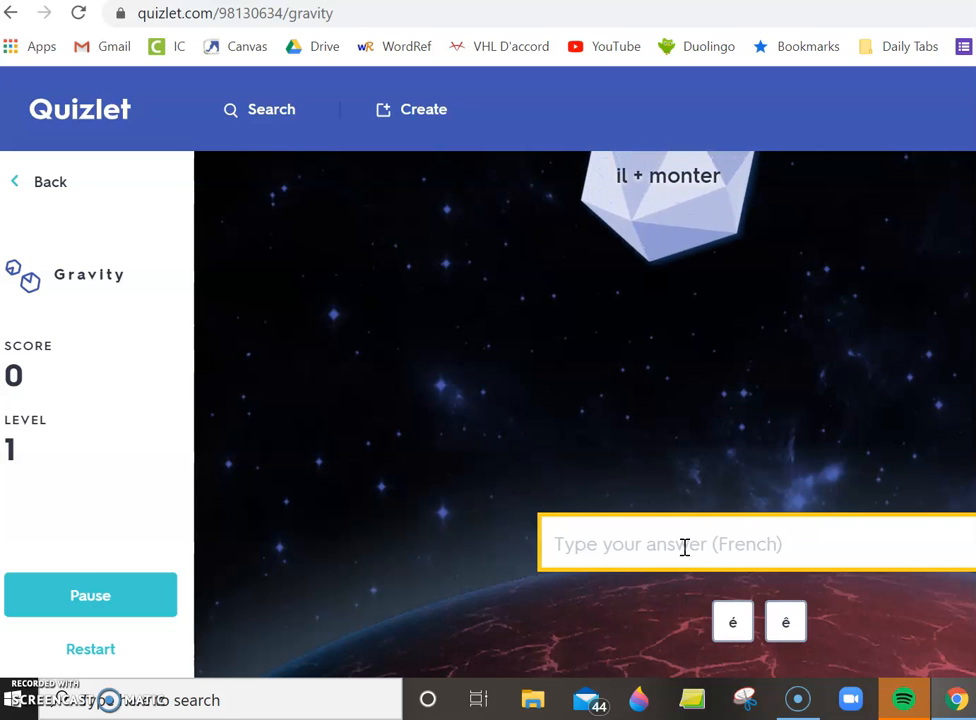
pyautogui.write('il est mont')
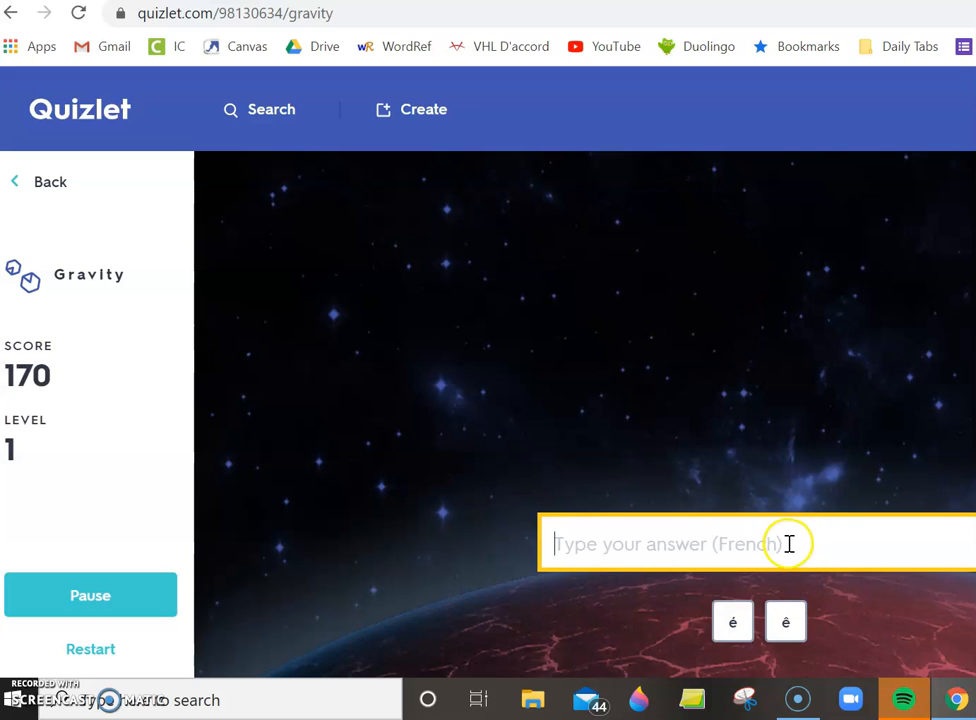
pyautogui.click(90, 595)
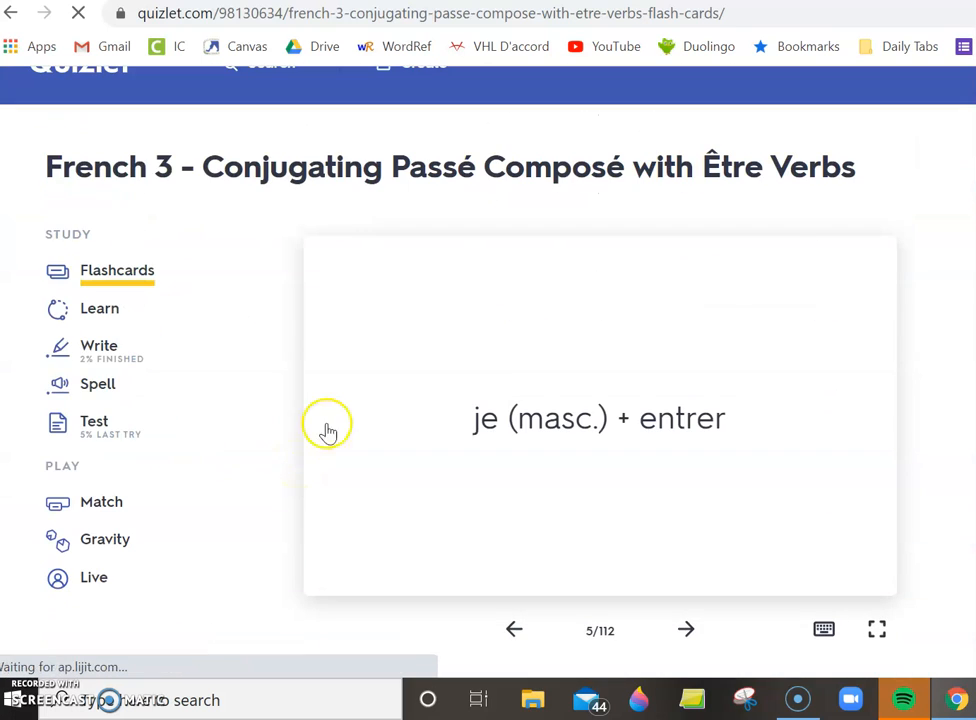
pyautogui.moveTo(793, 351)
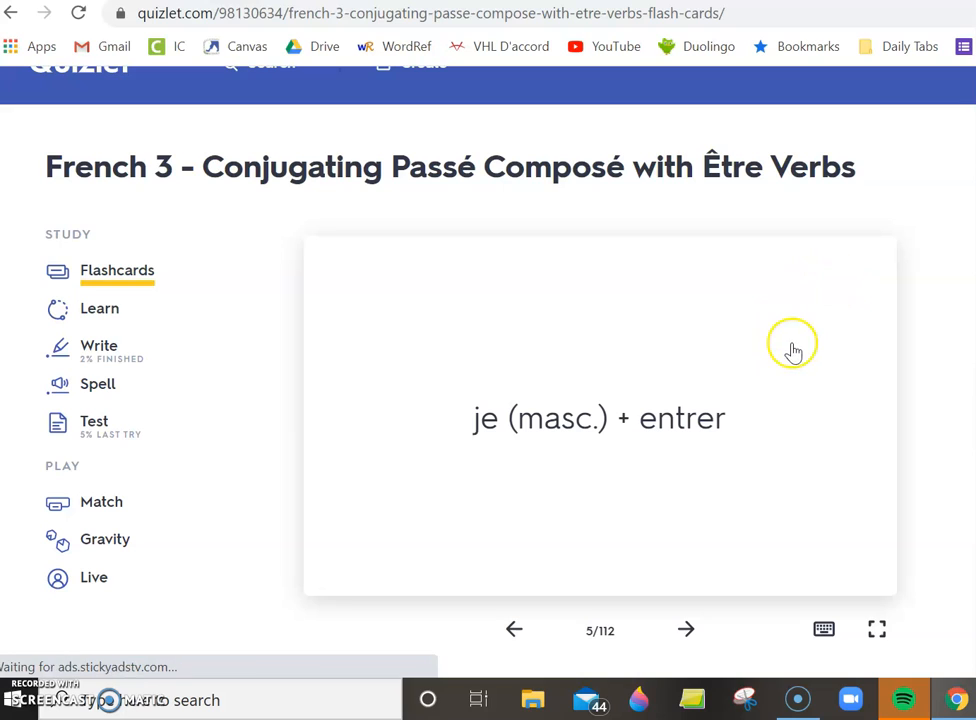
pyautogui.moveTo(197, 201)
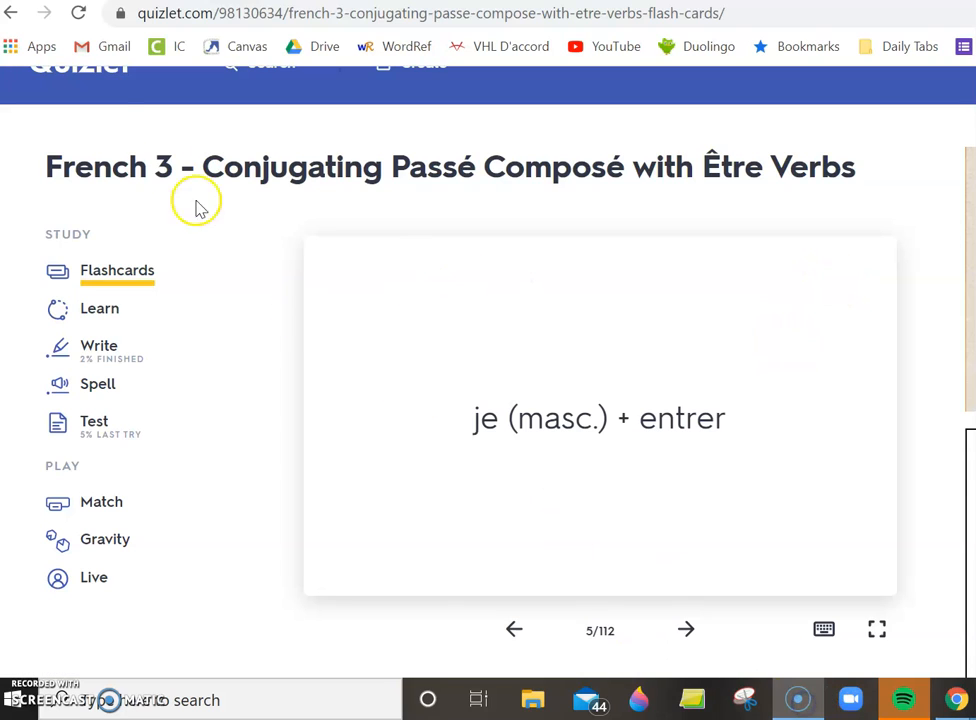